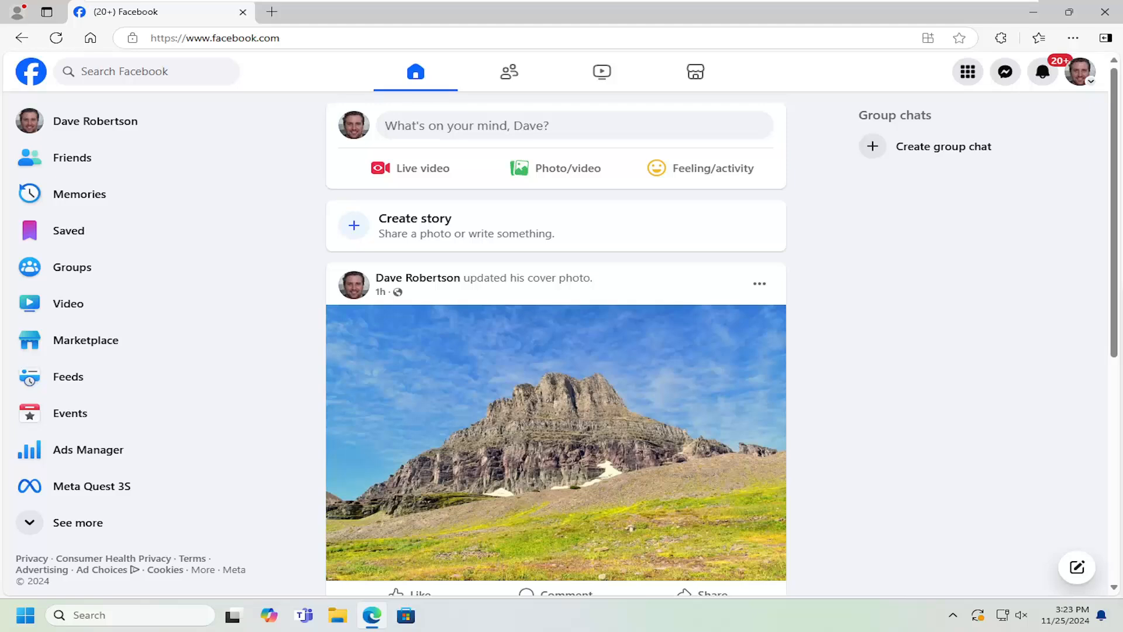
{"action": "mouse_move", "coordinate": [924, 291]}
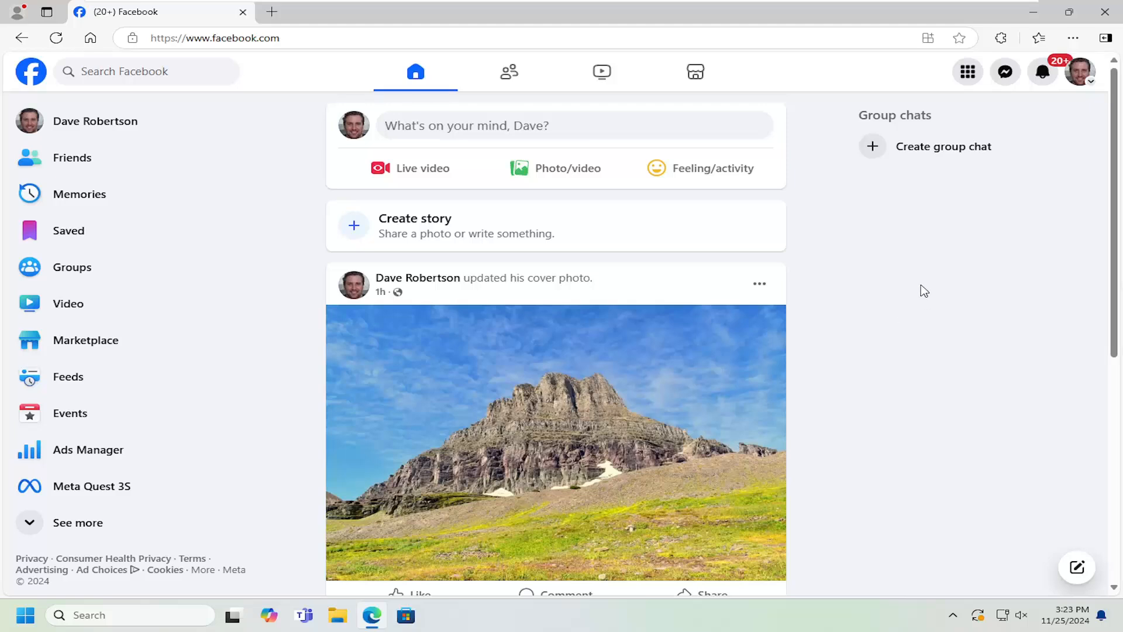
{"action": "mouse_move", "coordinate": [1083, 81]}
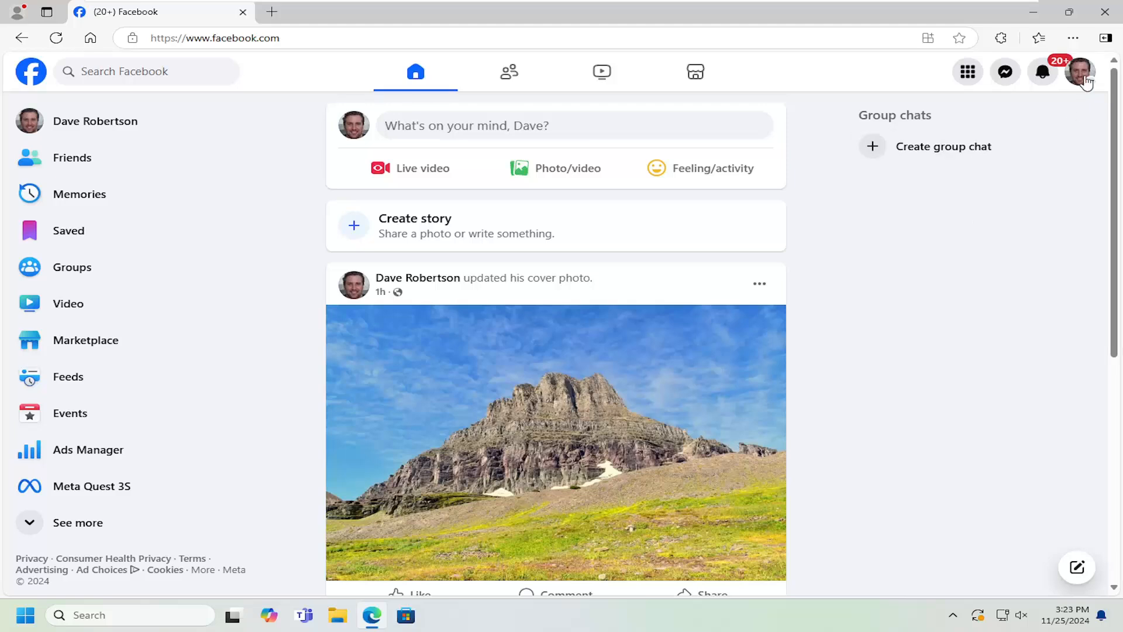
Reach the Settings & privacy page from the account menu via Settings & privacy > Settings
{"action": "left_click", "coordinate": [1080, 72]}
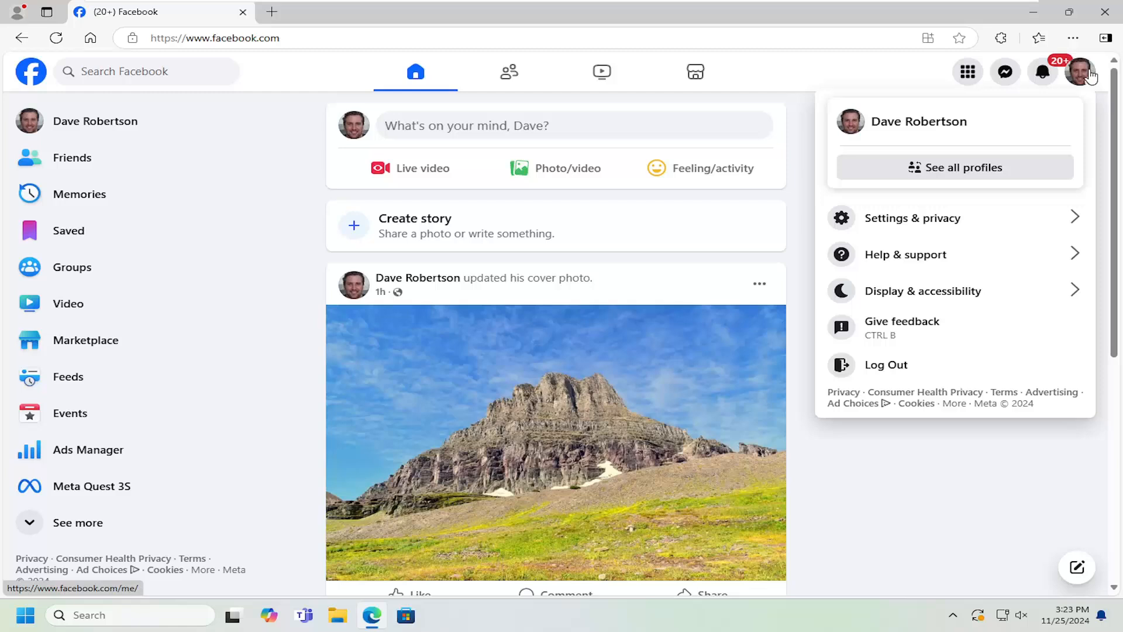
{"action": "mouse_move", "coordinate": [1087, 77]}
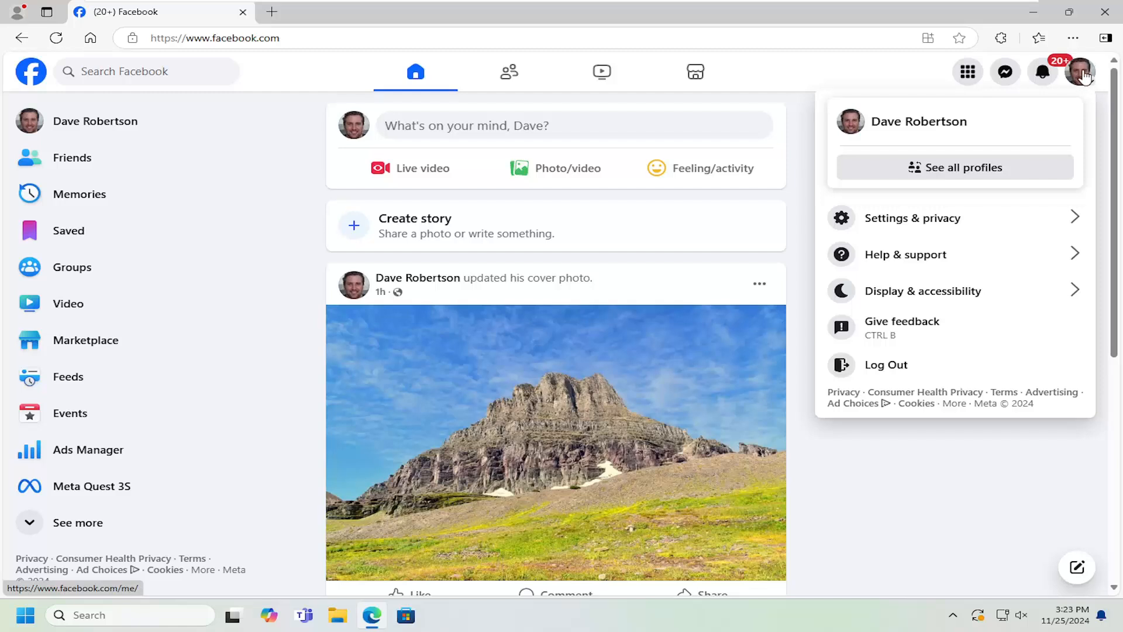
{"action": "mouse_move", "coordinate": [880, 218]}
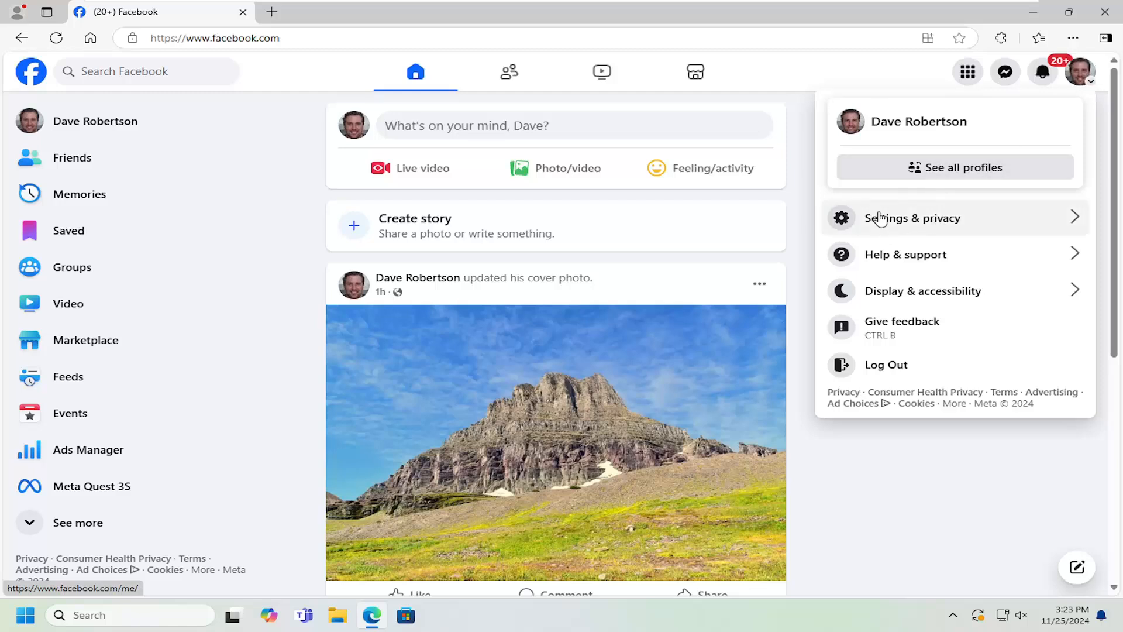
{"action": "left_click", "coordinate": [912, 218]}
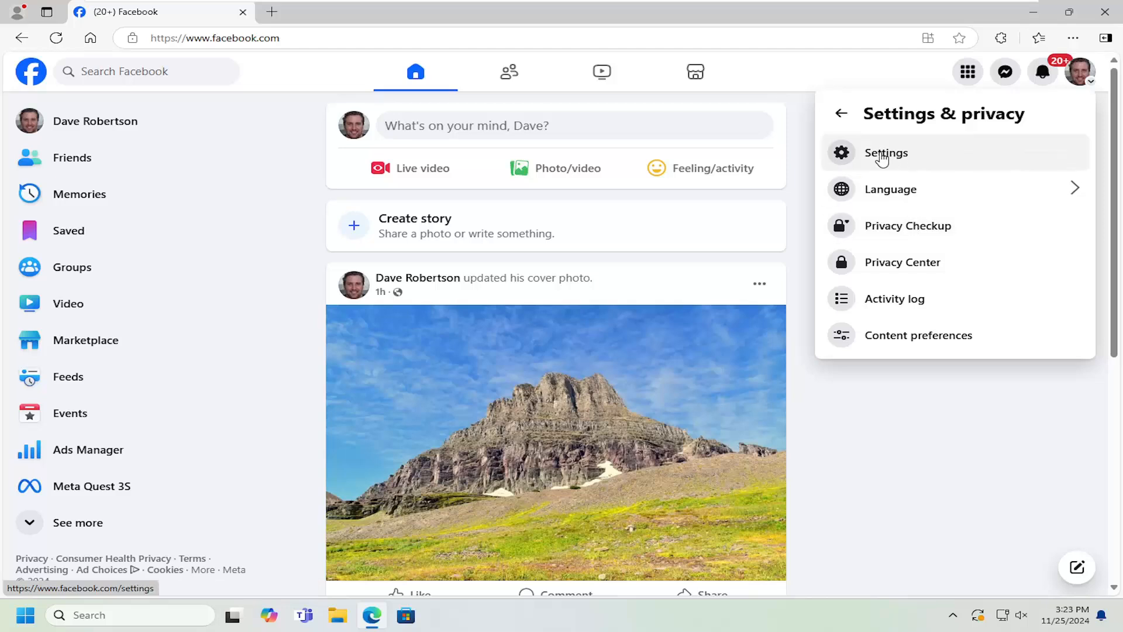
{"action": "left_click", "coordinate": [886, 152]}
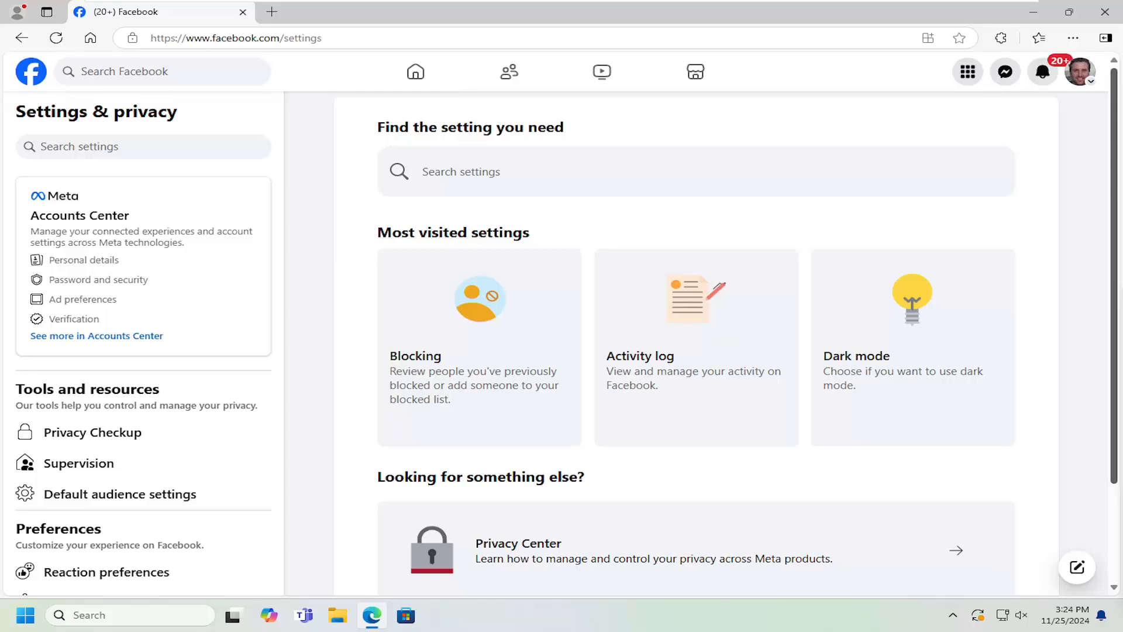
Choose Notifications under Preferences in the settings sidebar
{"action": "scroll", "scroll_direction": "down", "scroll_amount": 3}
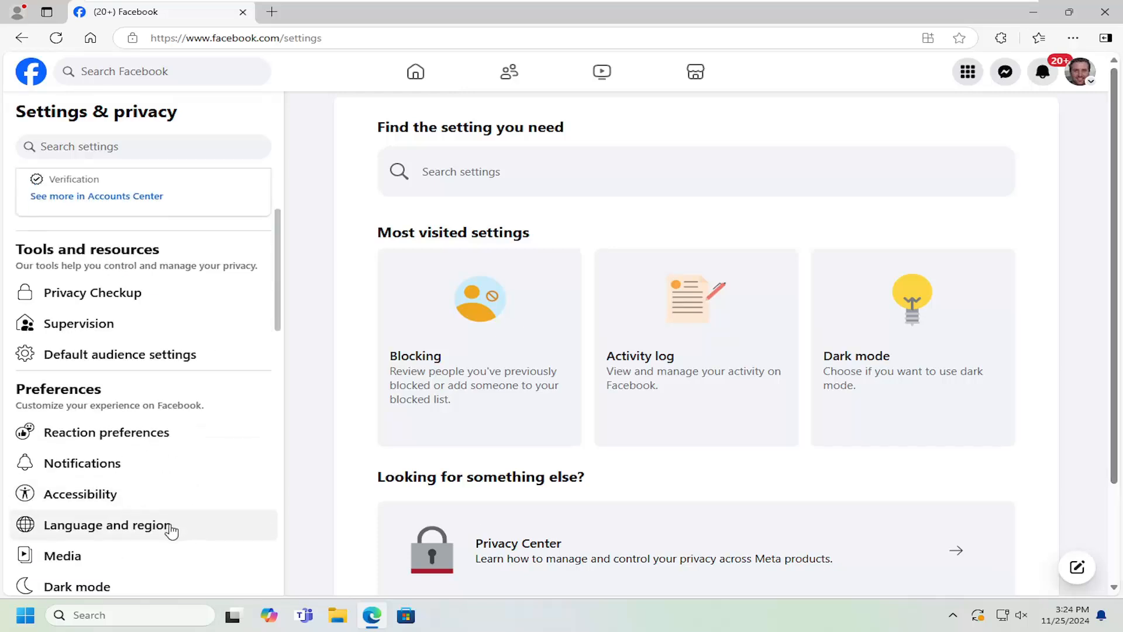
{"action": "left_click", "coordinate": [82, 463]}
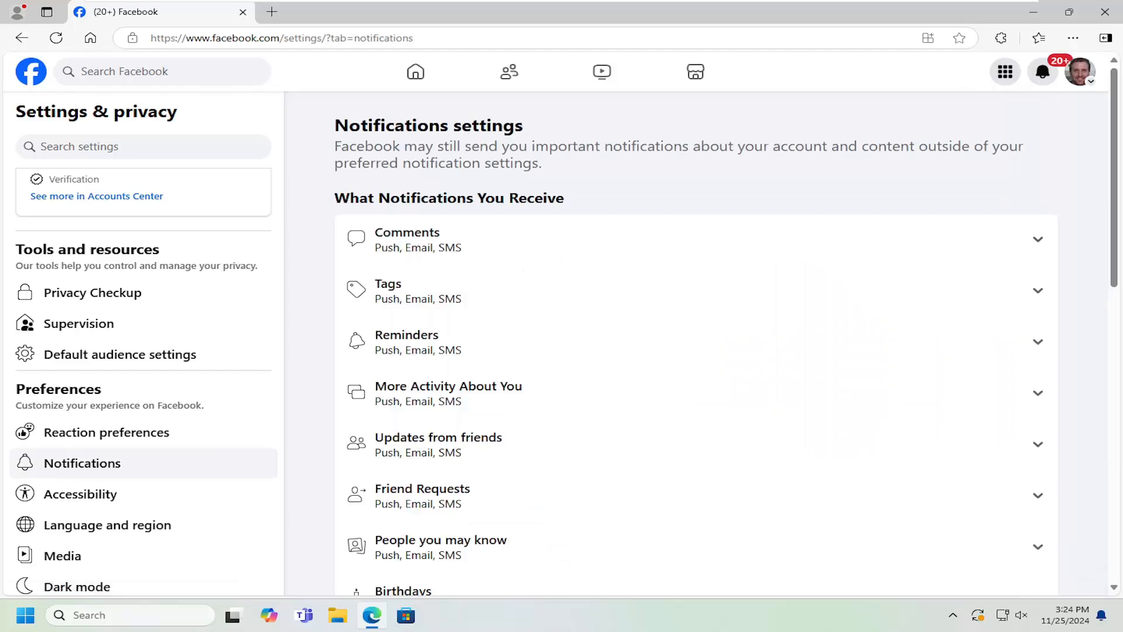
{"action": "mouse_move", "coordinate": [510, 195]}
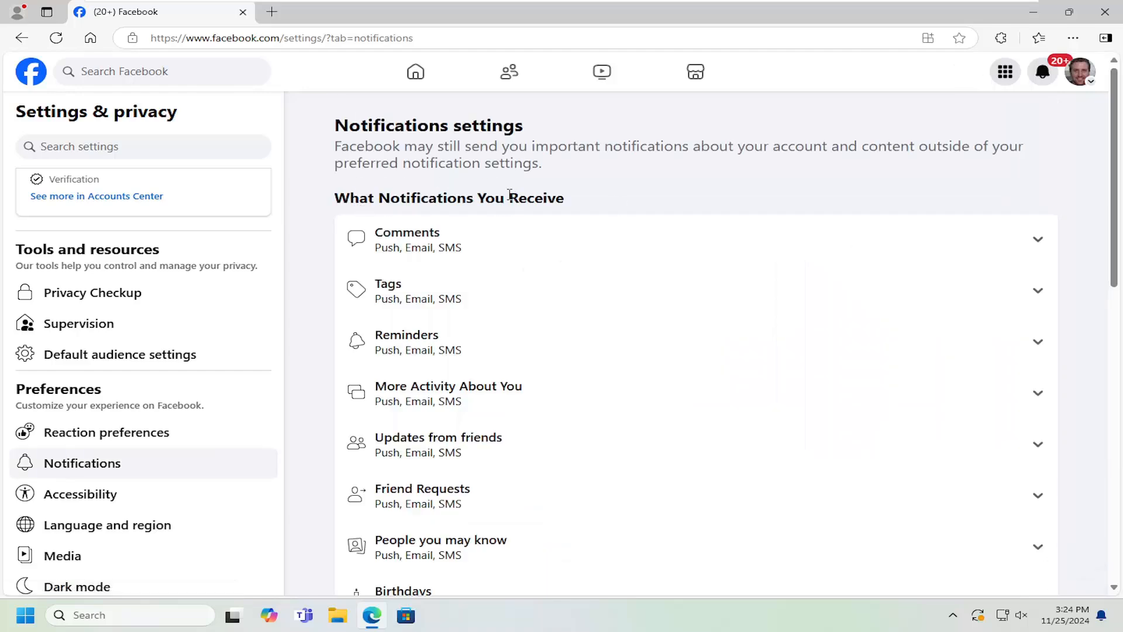
Scroll the notifications list down toward the Friend Requests row
{"action": "scroll", "scroll_direction": "down", "scroll_amount": 3}
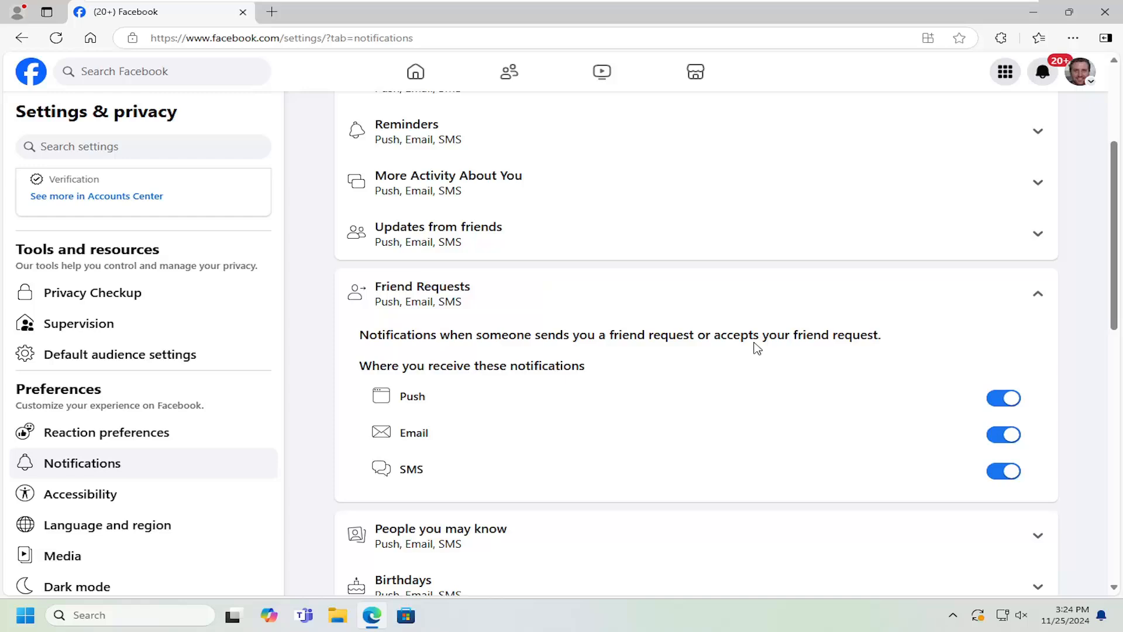
{"action": "mouse_move", "coordinate": [1006, 435]}
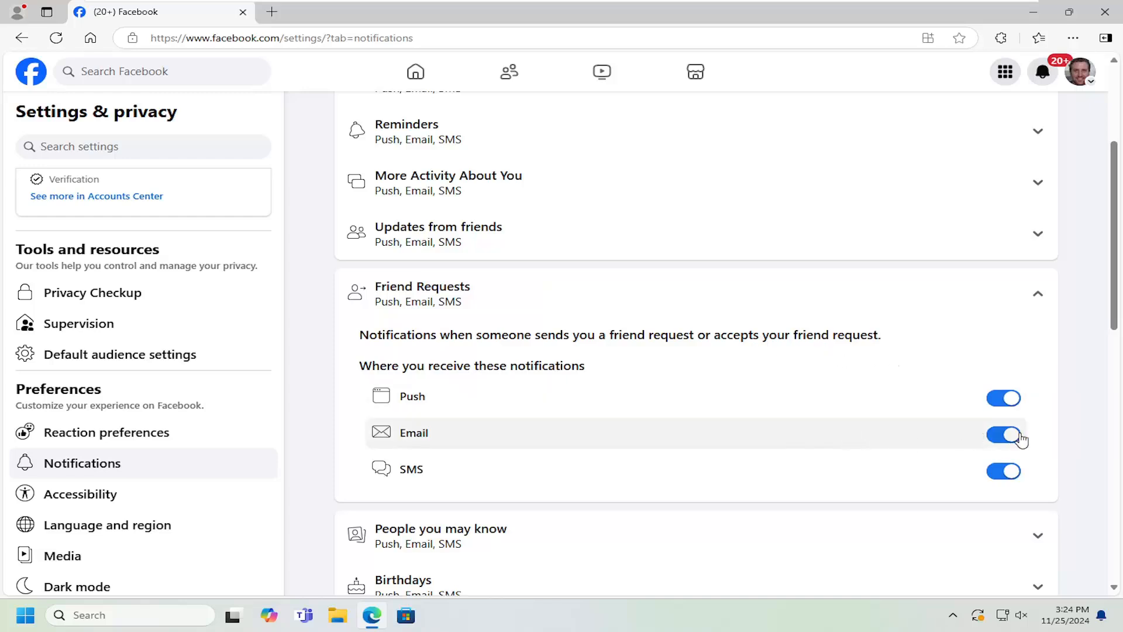
{"action": "mouse_move", "coordinate": [419, 444]}
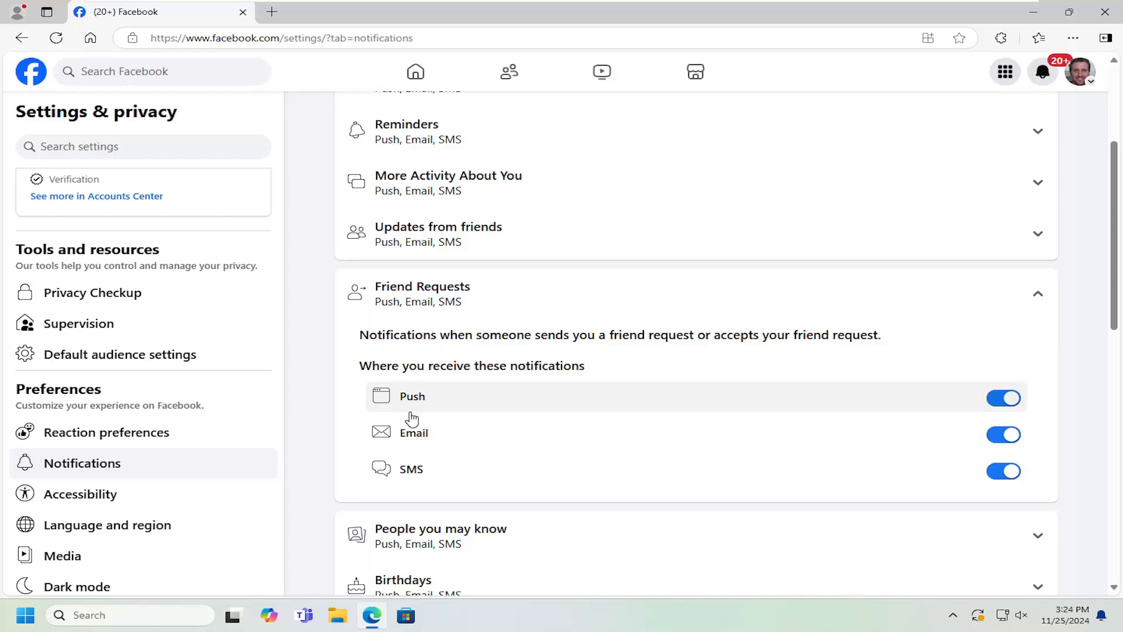
{"action": "mouse_move", "coordinate": [414, 402]}
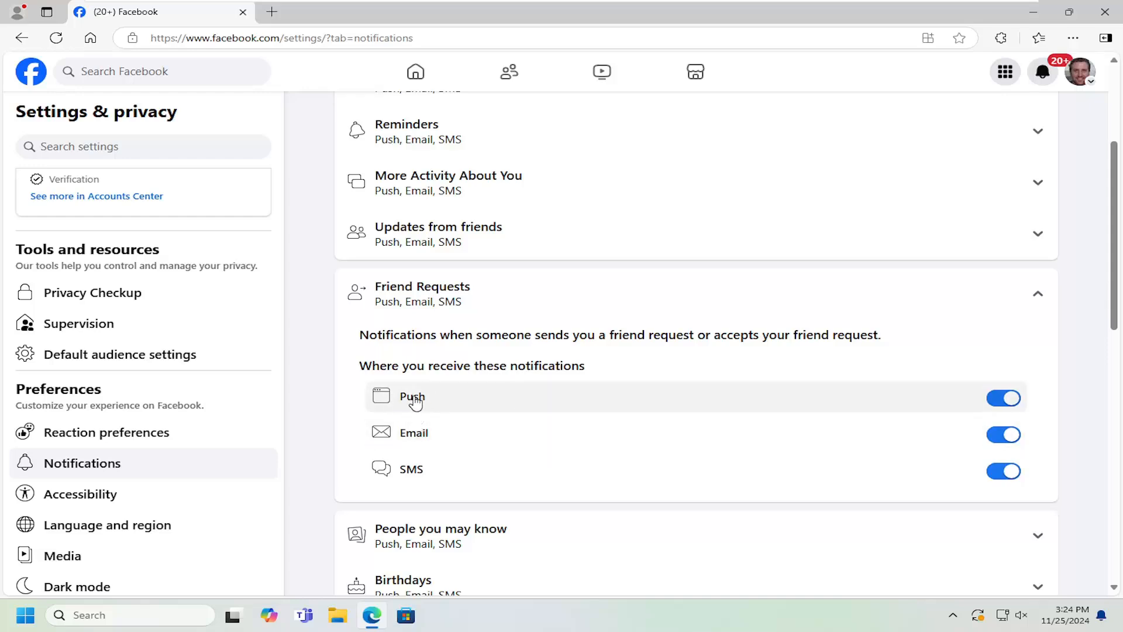
{"action": "mouse_move", "coordinate": [419, 471]}
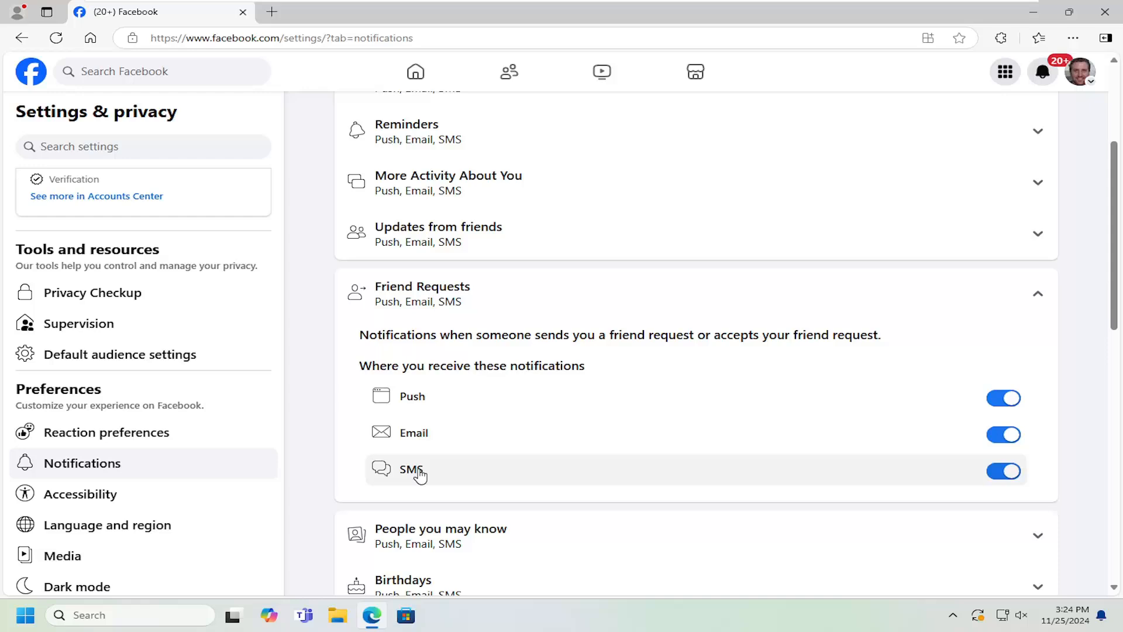
{"action": "mouse_move", "coordinate": [1006, 411]}
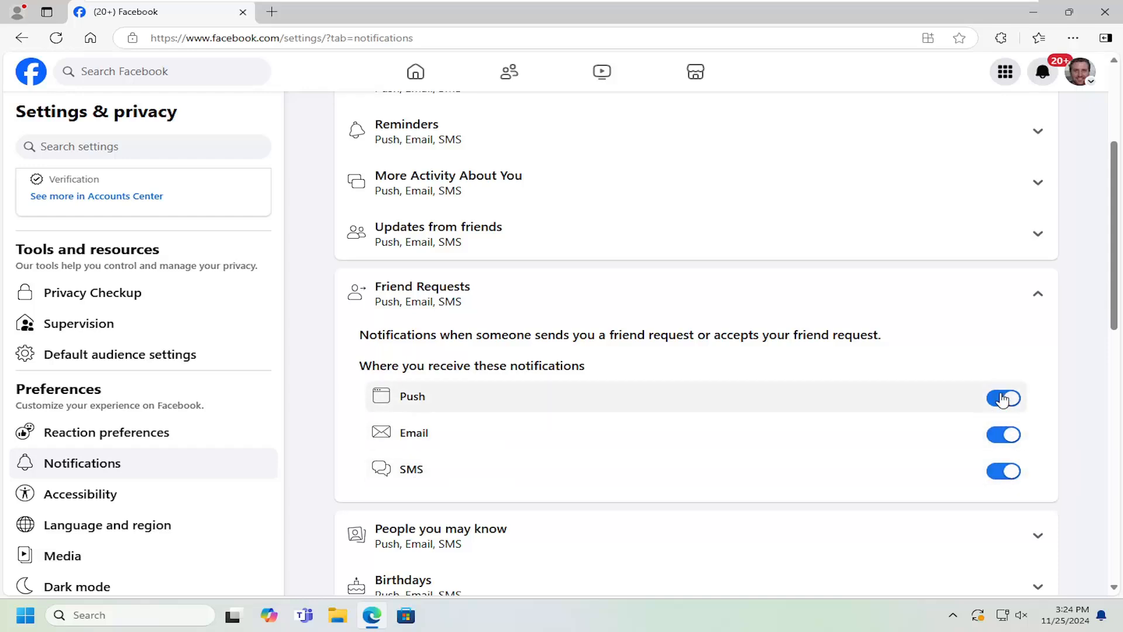
Switch Friend Requests Push off and back on, then collapse the Friend Requests section
{"action": "left_click", "coordinate": [1003, 398]}
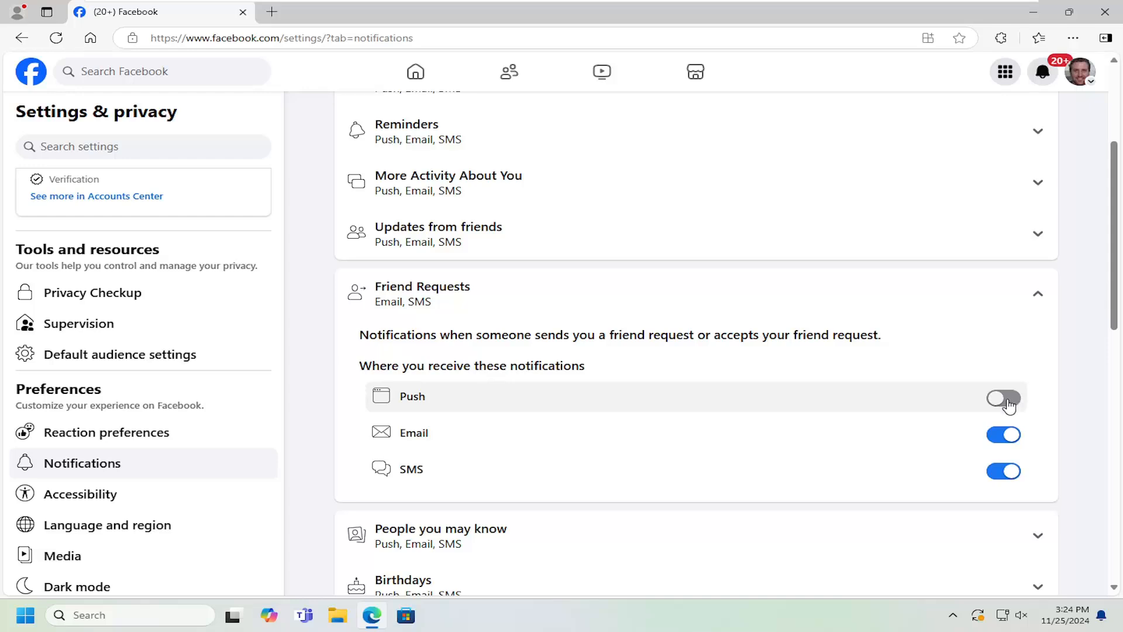
{"action": "left_click", "coordinate": [1002, 398]}
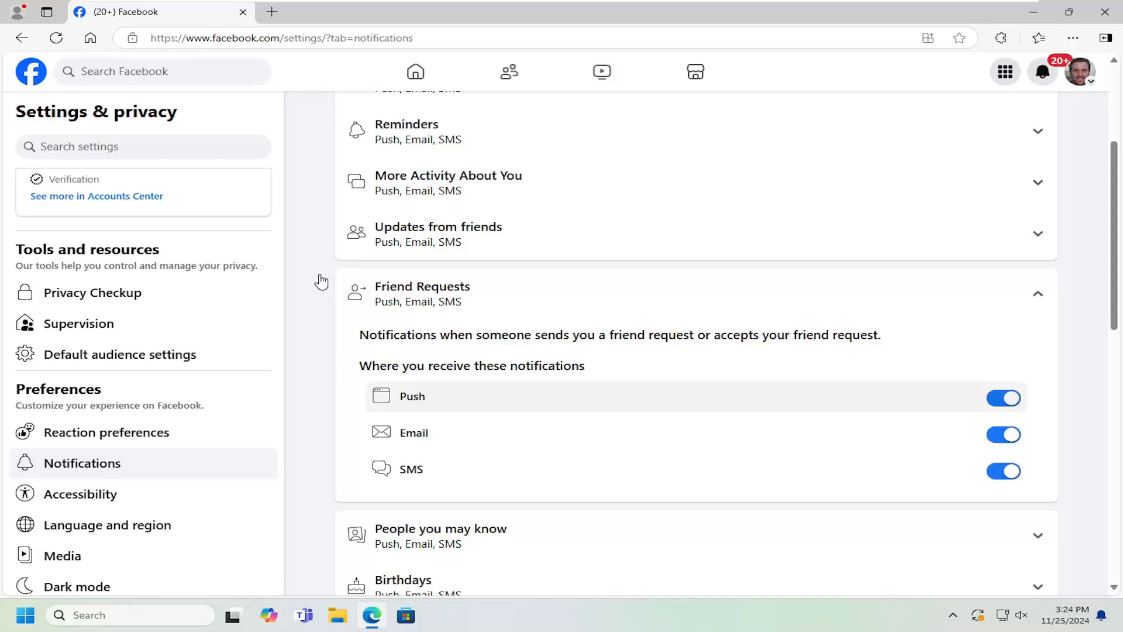
{"action": "mouse_move", "coordinate": [756, 372]}
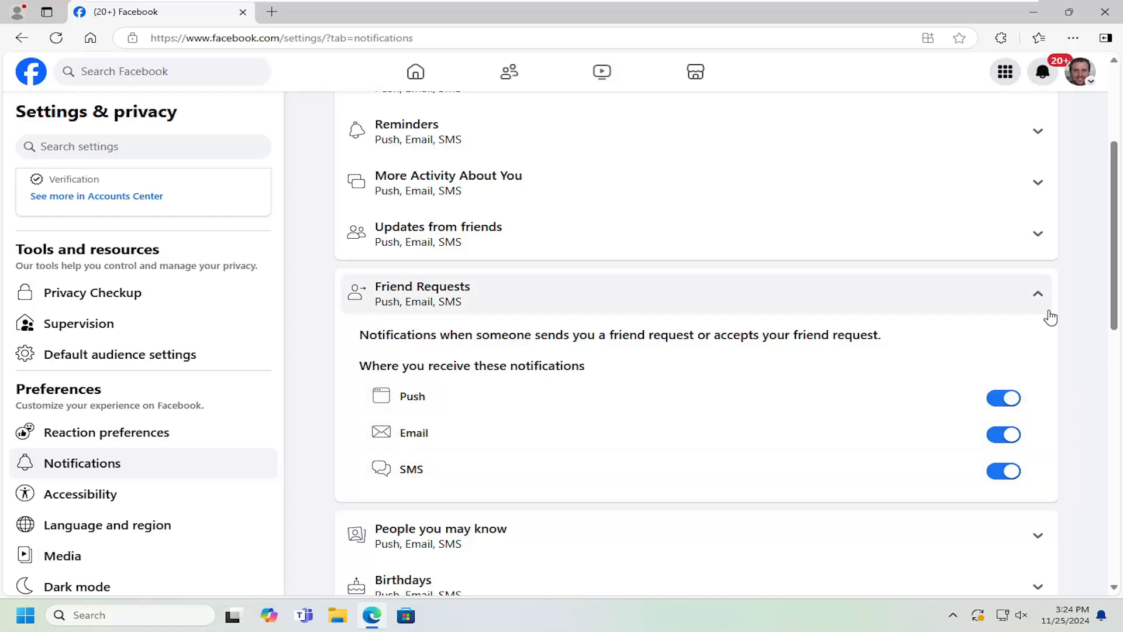
{"action": "left_click", "coordinate": [1038, 292]}
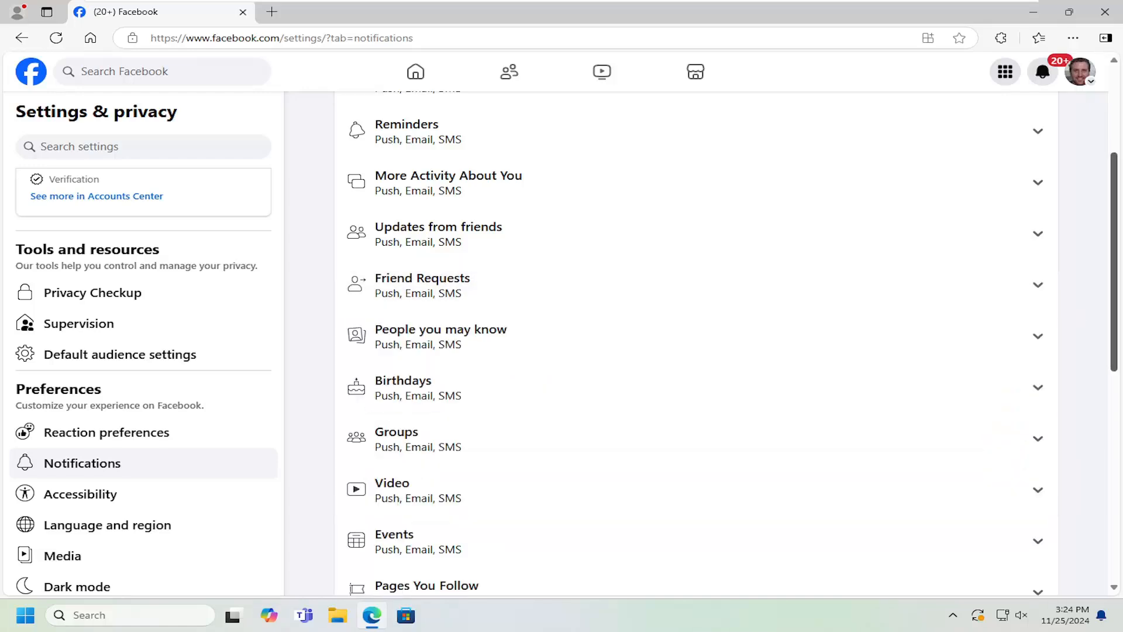
{"action": "mouse_move", "coordinate": [250, 111]}
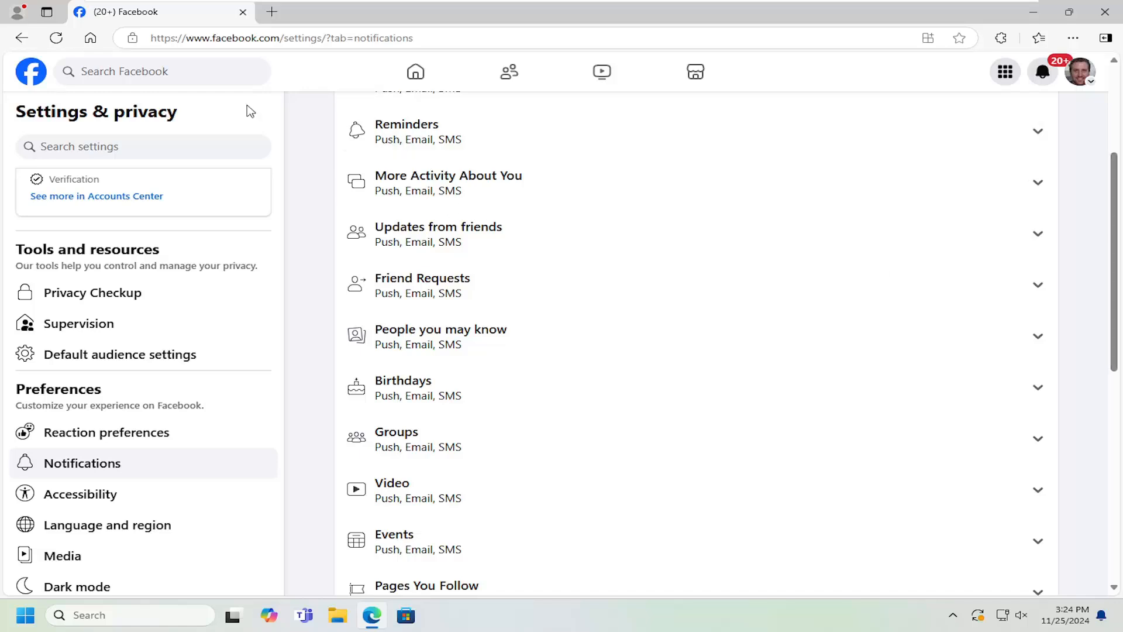